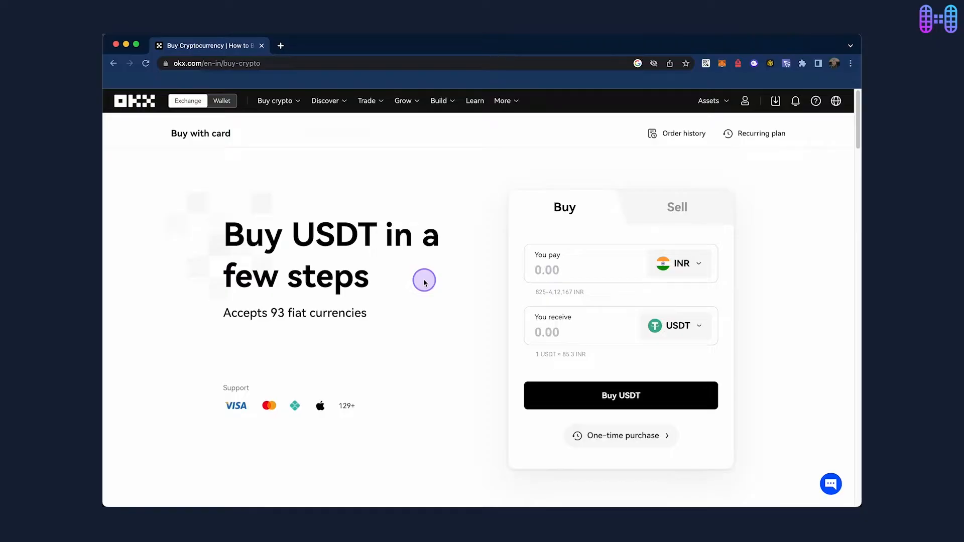
mouse_move(714, 121)
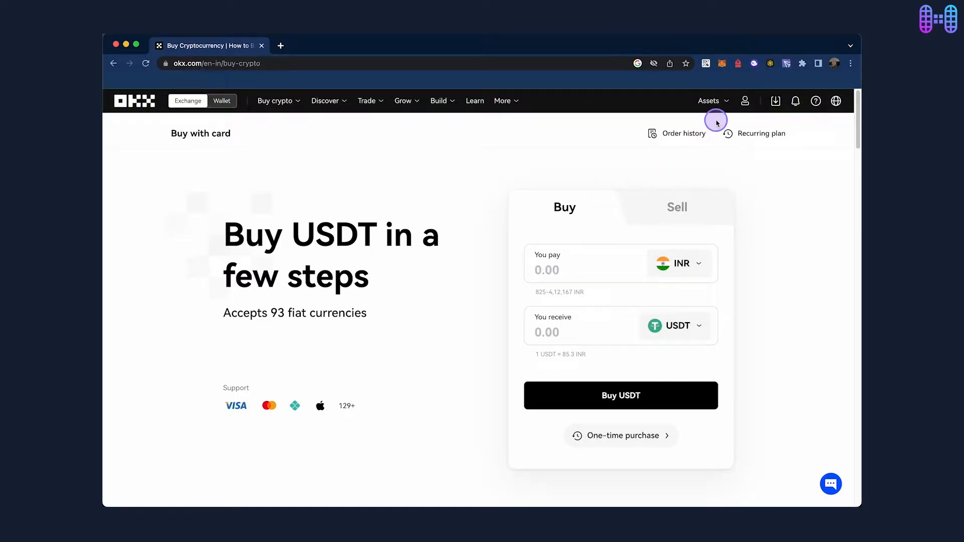
Go to the crypto withdrawal page from the top-bar Assets menu
left_click(709, 100)
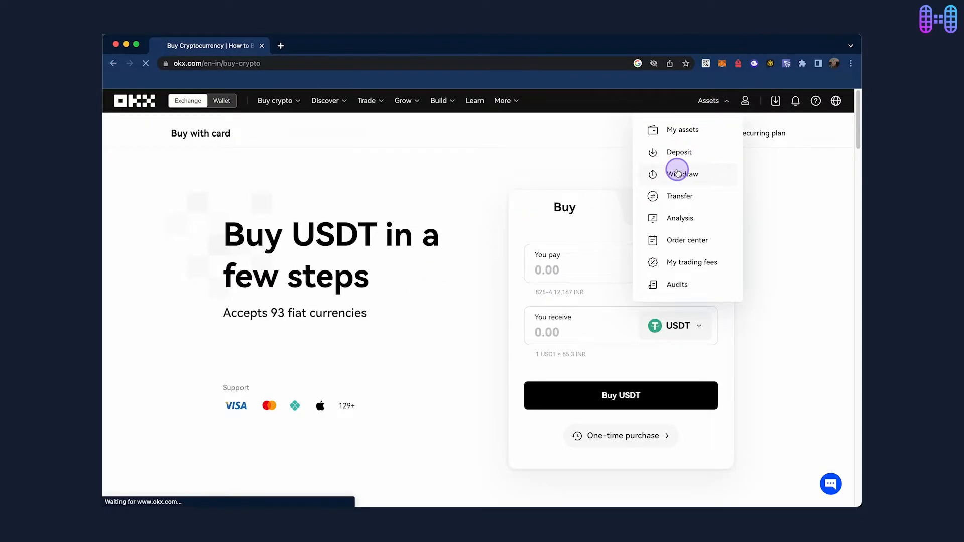
Search 'sol', choose SOL with the On-chain method and continue to the withdrawal details
left_click(682, 173)
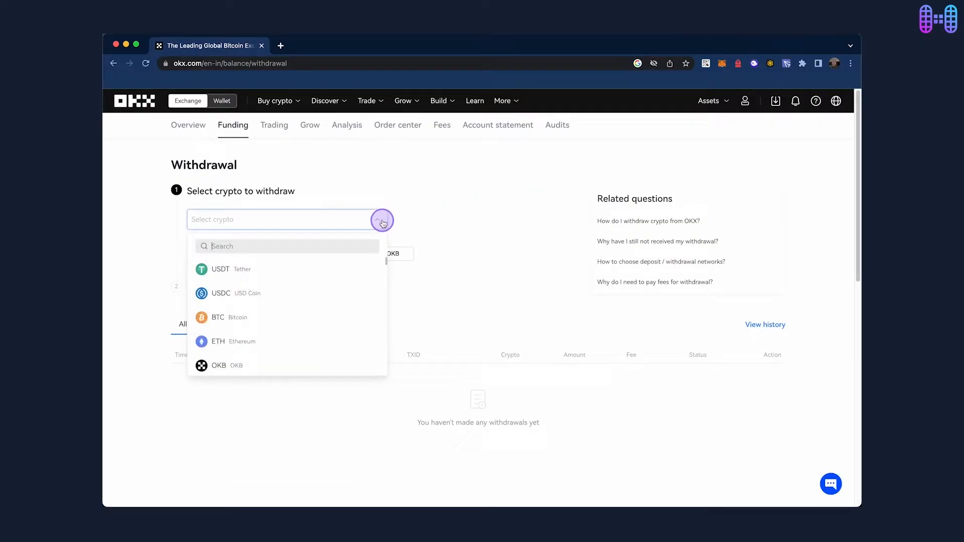
type("sol")
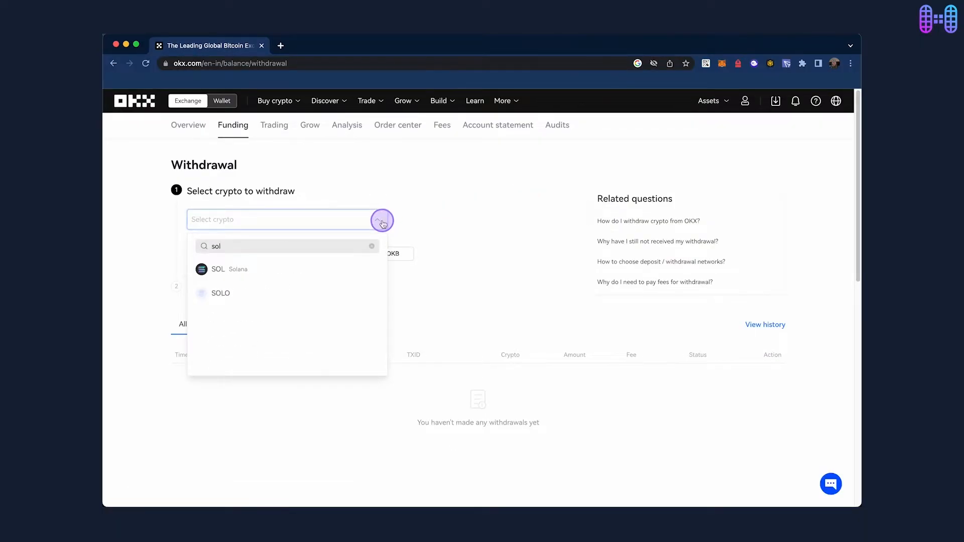
left_click(217, 269)
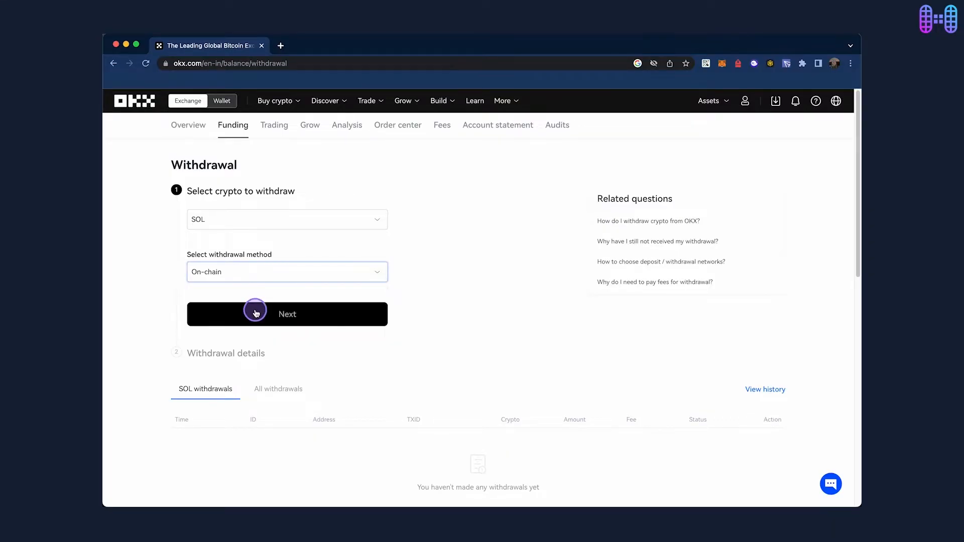
left_click(286, 314)
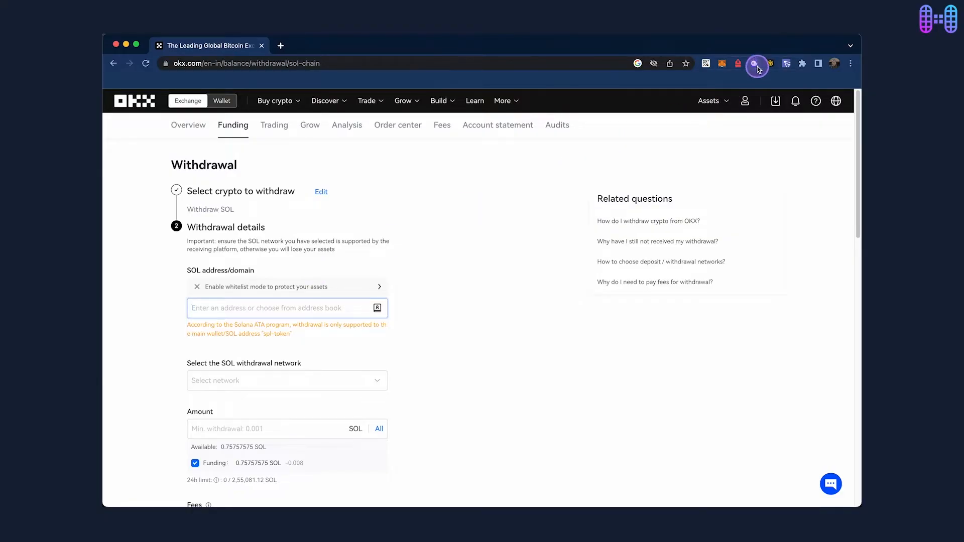
Copy the Phantom wallet's Solana deposit address from the extension
left_click(757, 63)
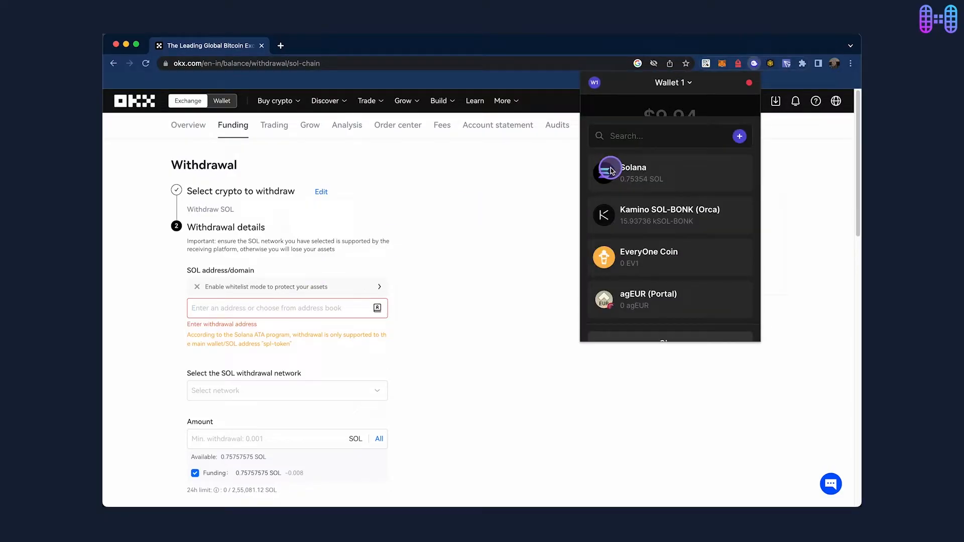
left_click(633, 171)
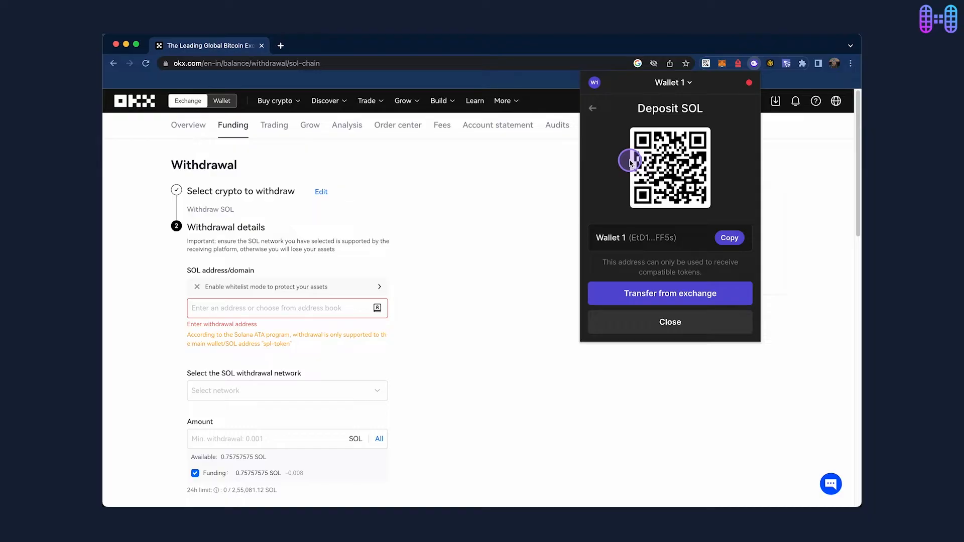
left_click(729, 238)
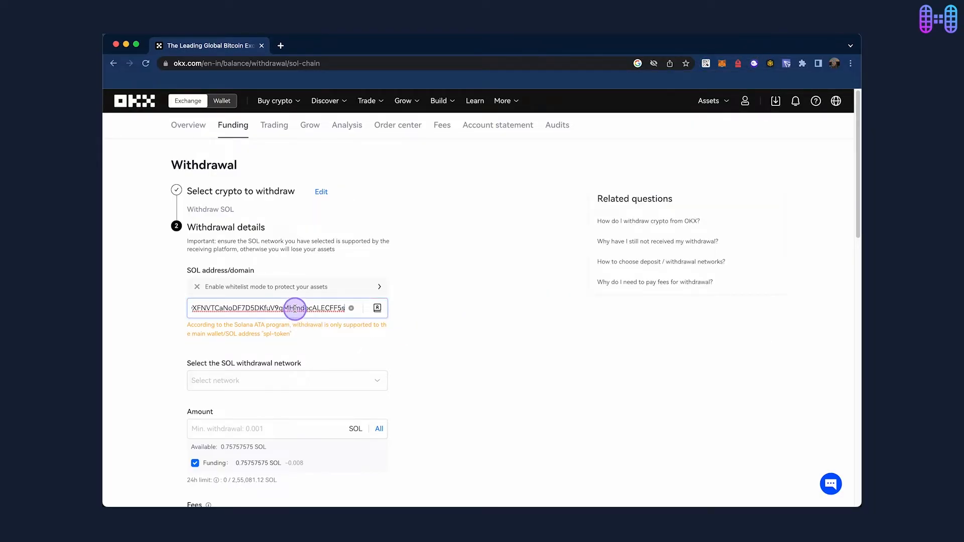
Withdraw the entire 0.75757575 SOL balance on the SOL-Solana network and proceed to the risk warning
scroll("down", 3)
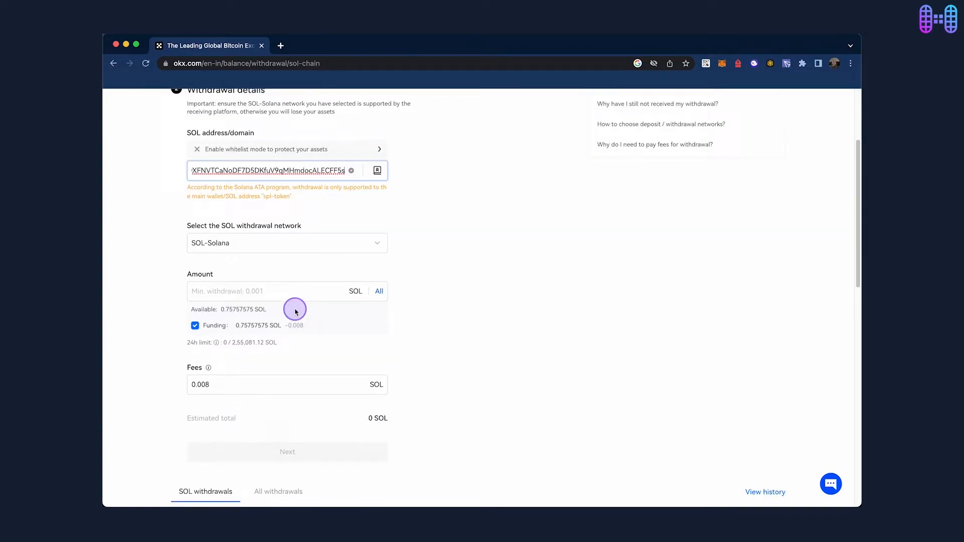
left_click(379, 292)
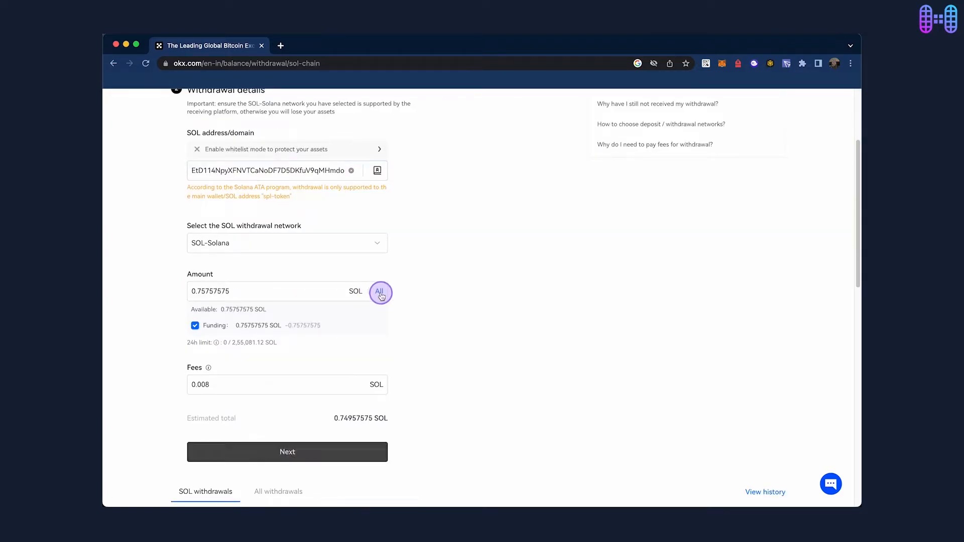
scroll("down", 3)
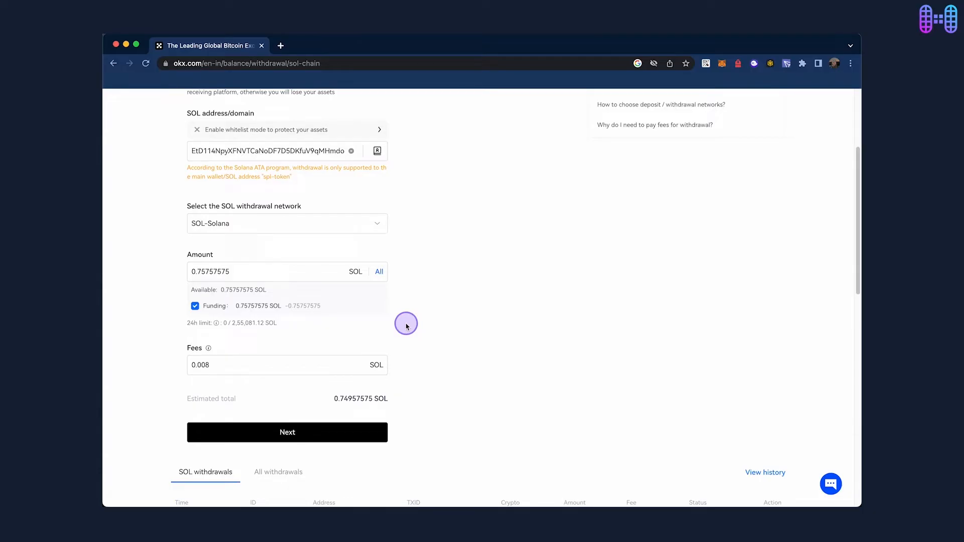
left_click(286, 432)
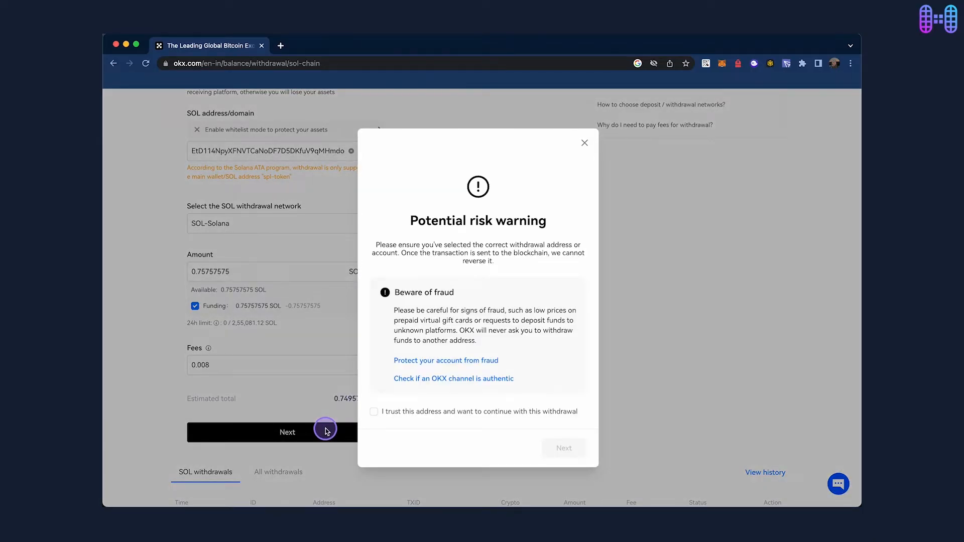
Trust this withdrawal address and continue to the withdrawal verification
left_click(374, 411)
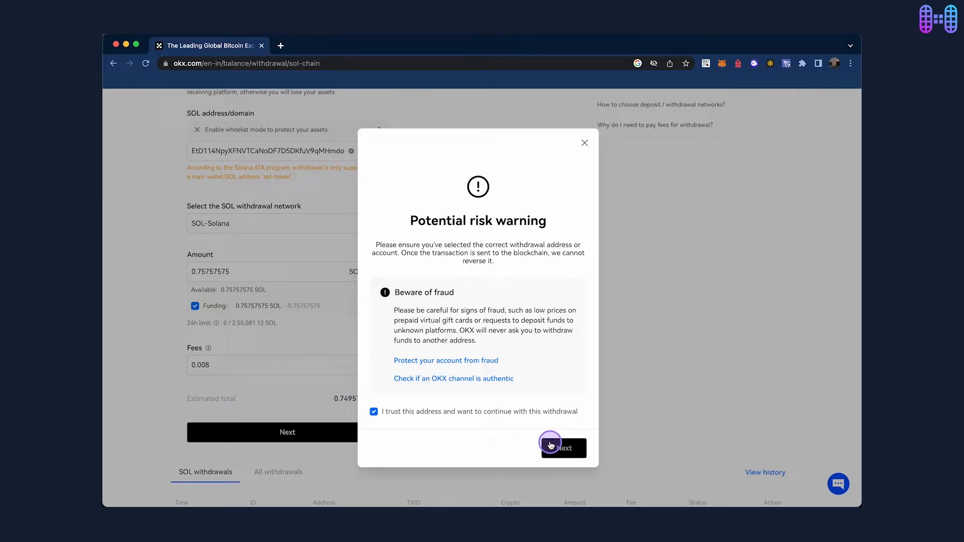
left_click(562, 448)
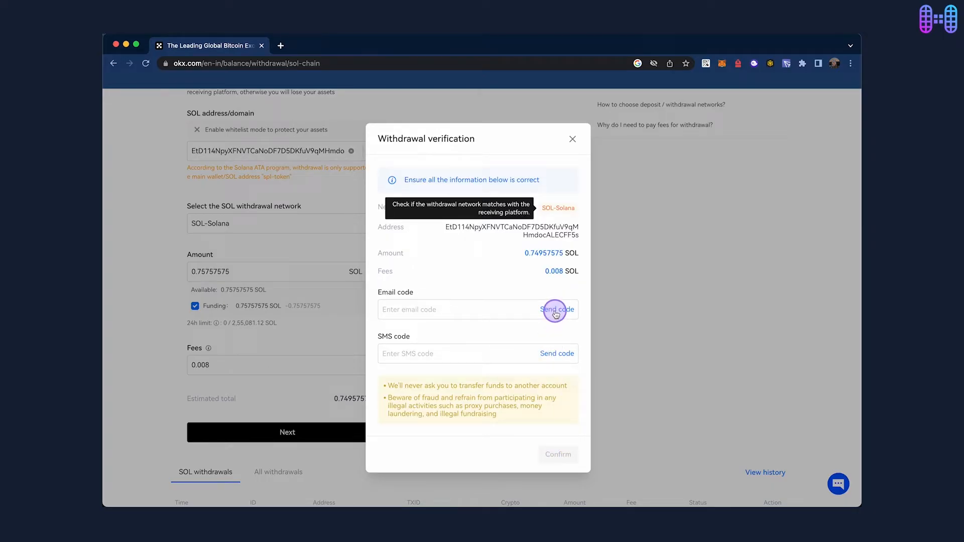
left_click(556, 309)
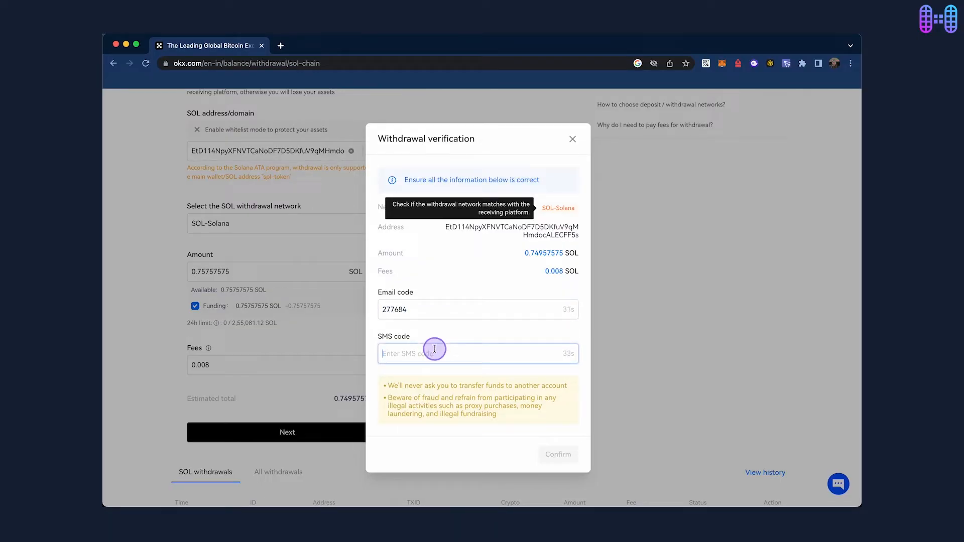
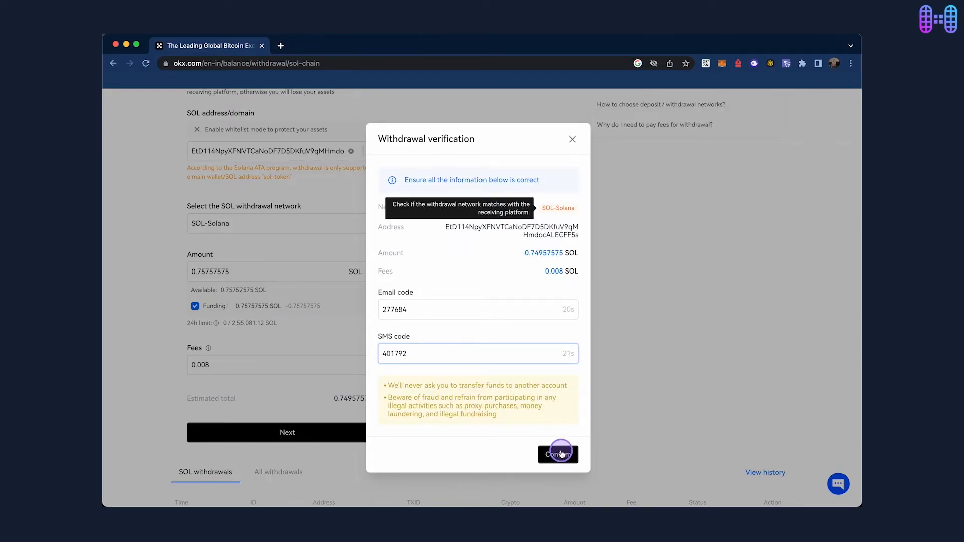
left_click(557, 454)
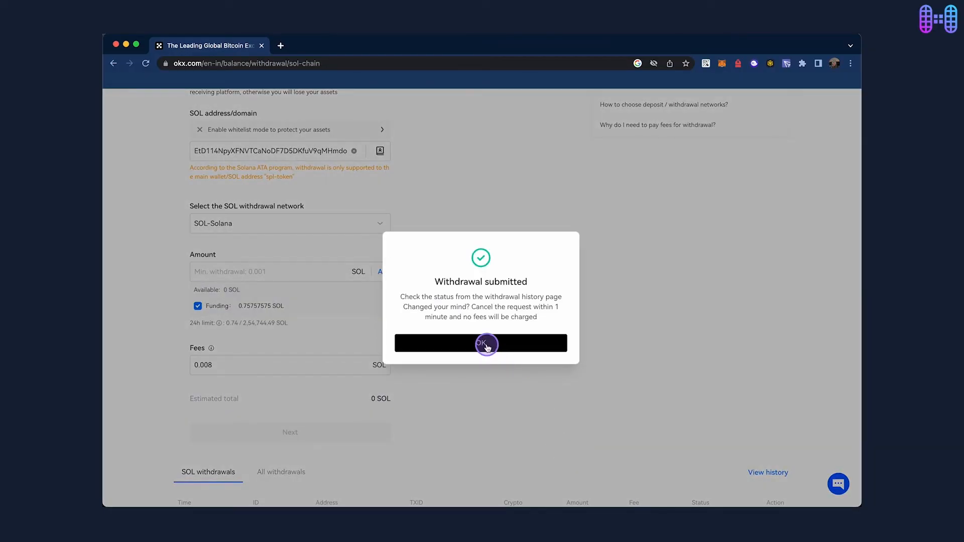
left_click(481, 343)
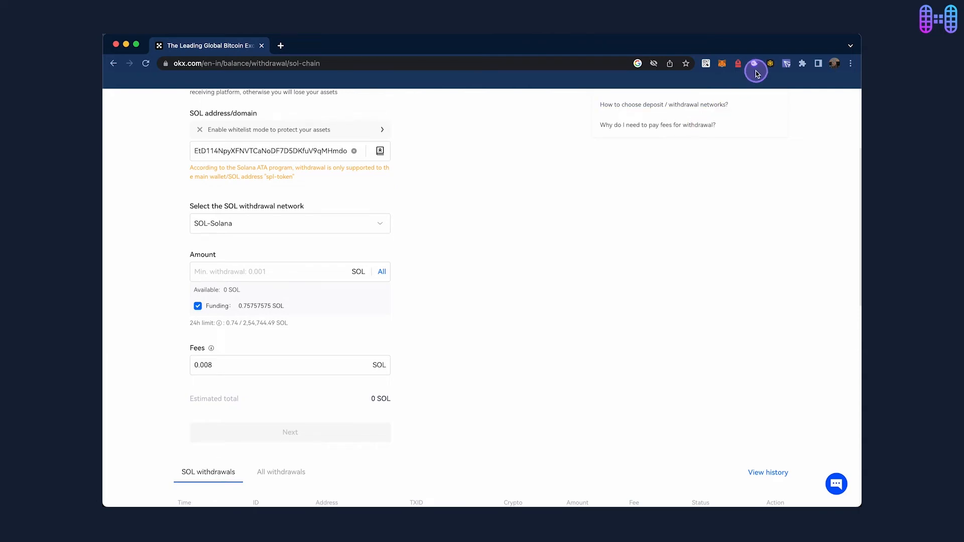
left_click(755, 63)
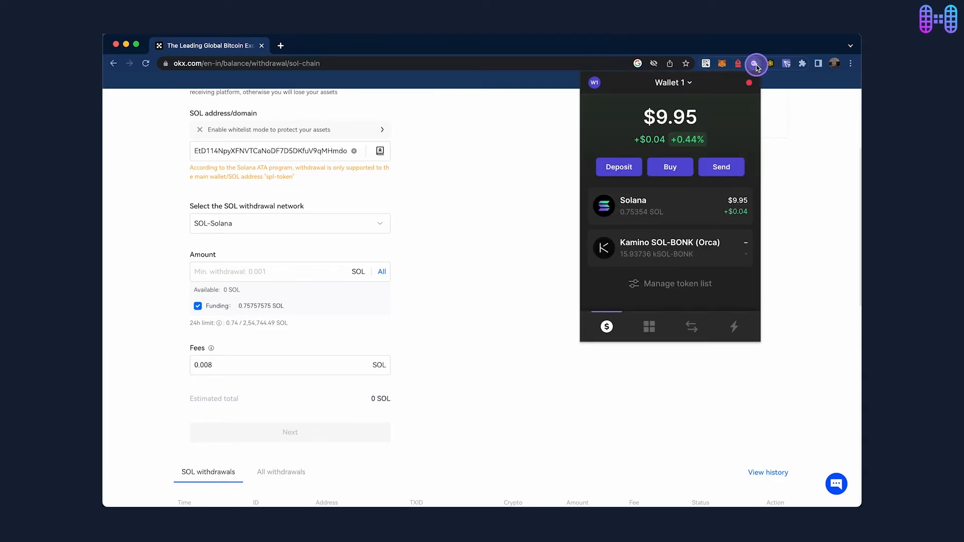